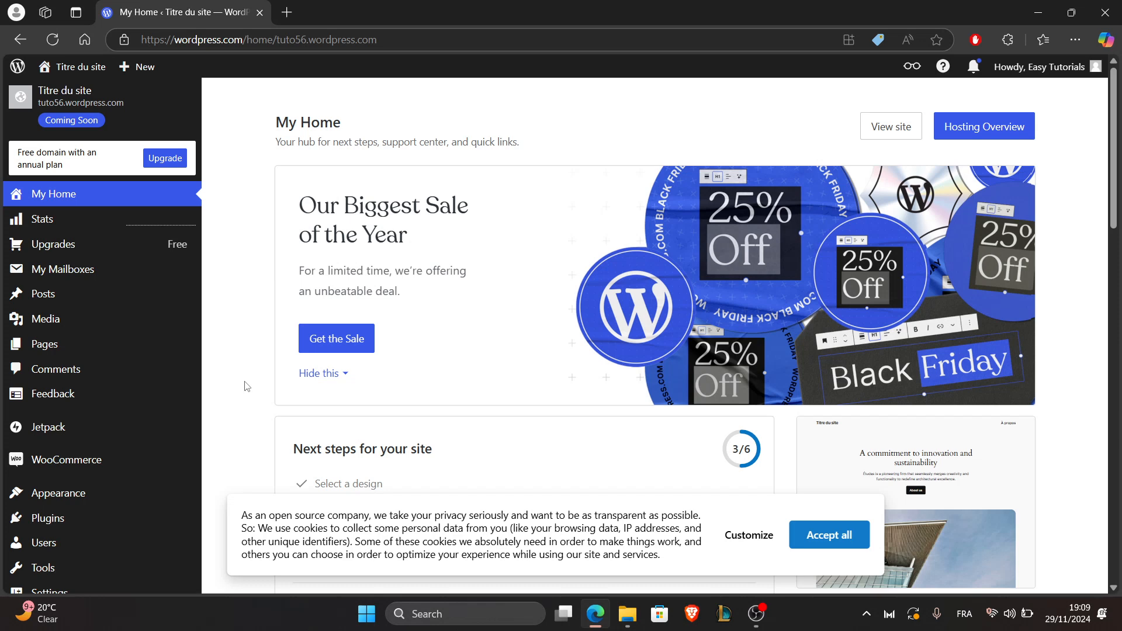
mouse_move(6, 98)
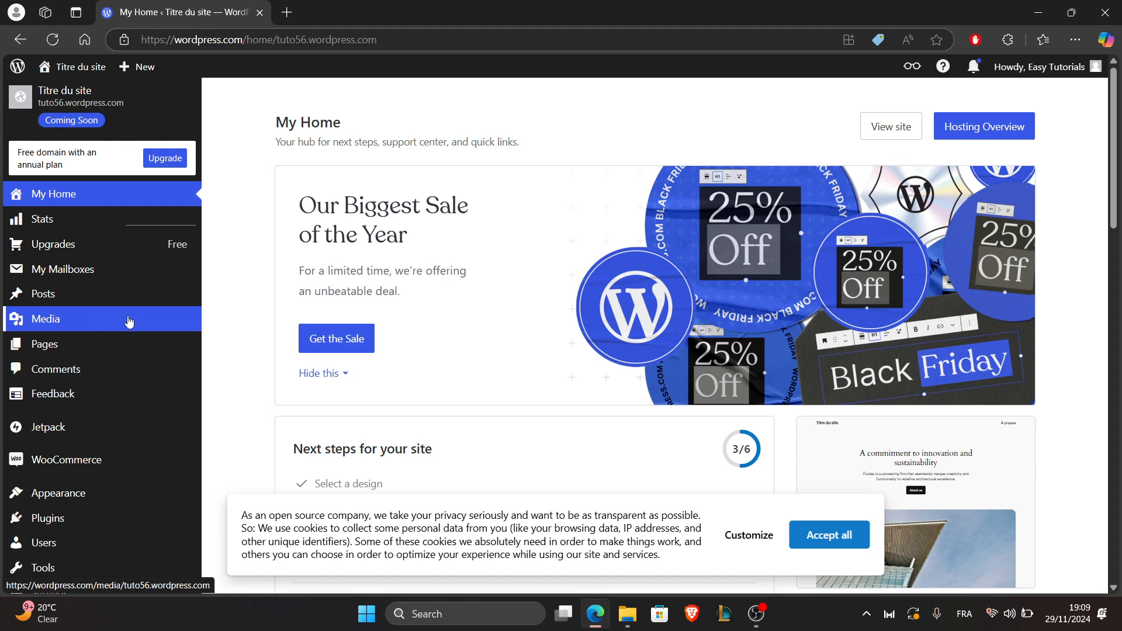
mouse_move(161, 313)
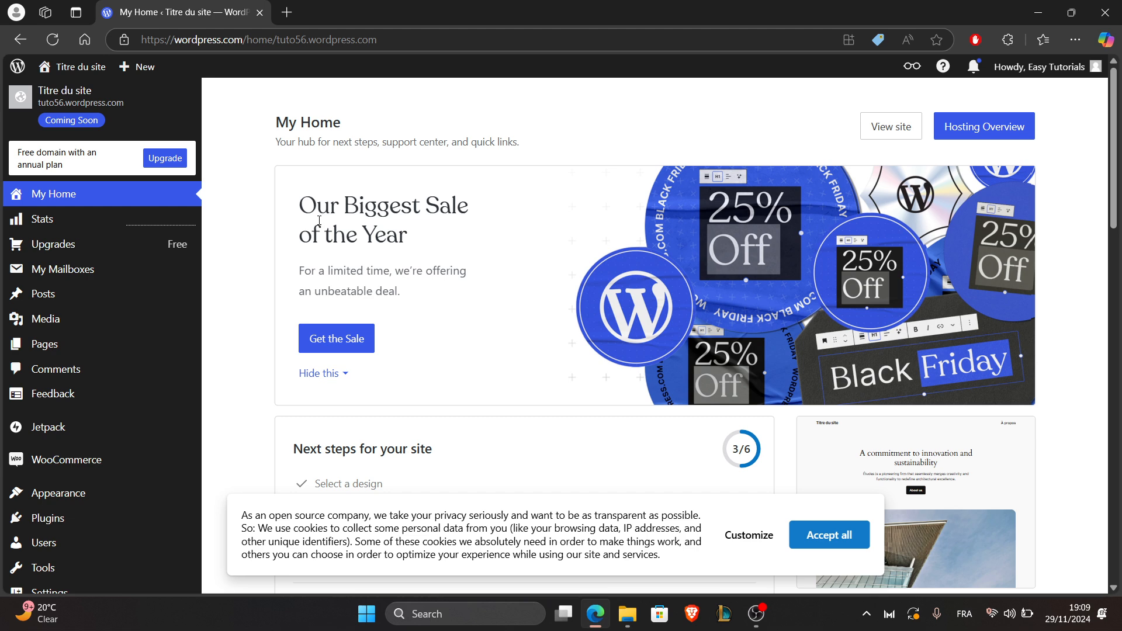
mouse_move(262, 245)
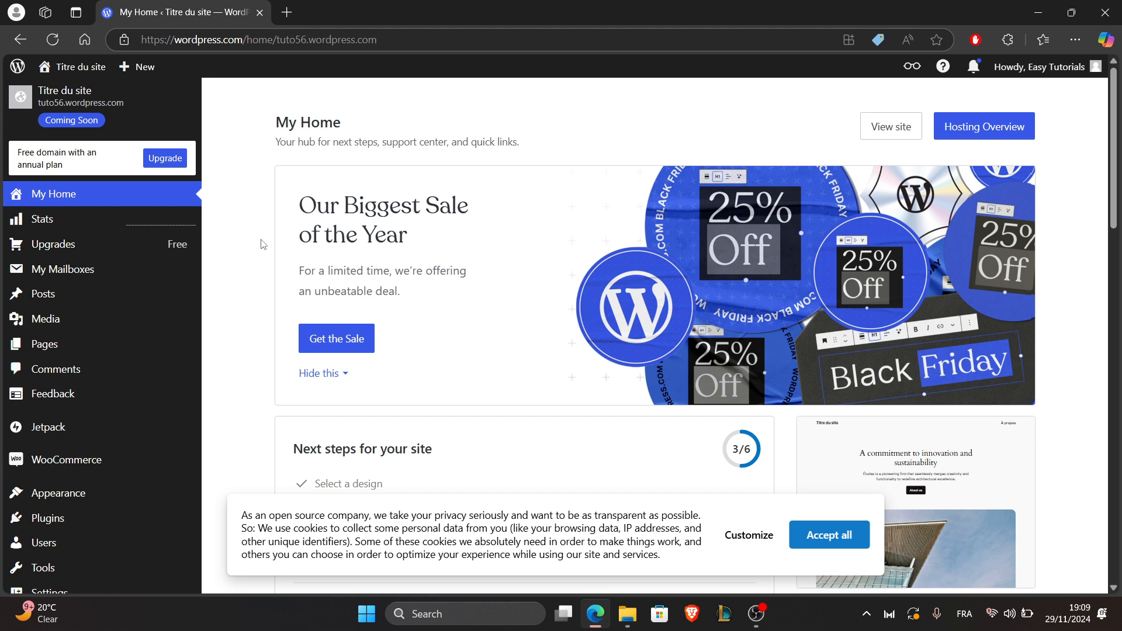
mouse_move(277, 239)
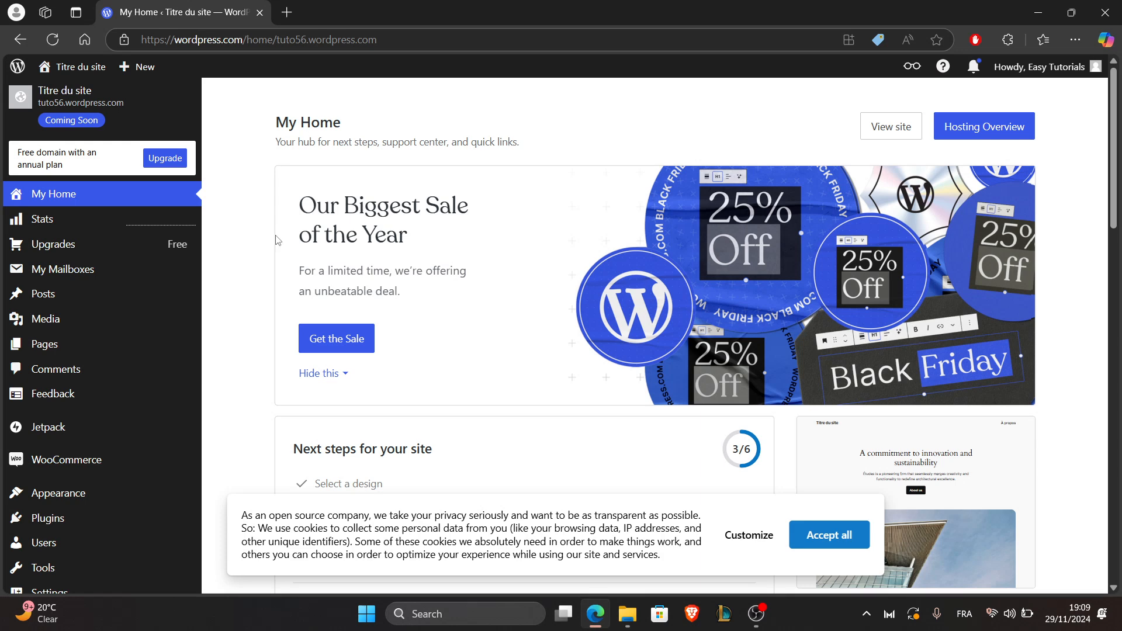
Load themeforest.net from the address-bar suggestion in a new tab, then return to the WordPress.com tab.
click(286, 12)
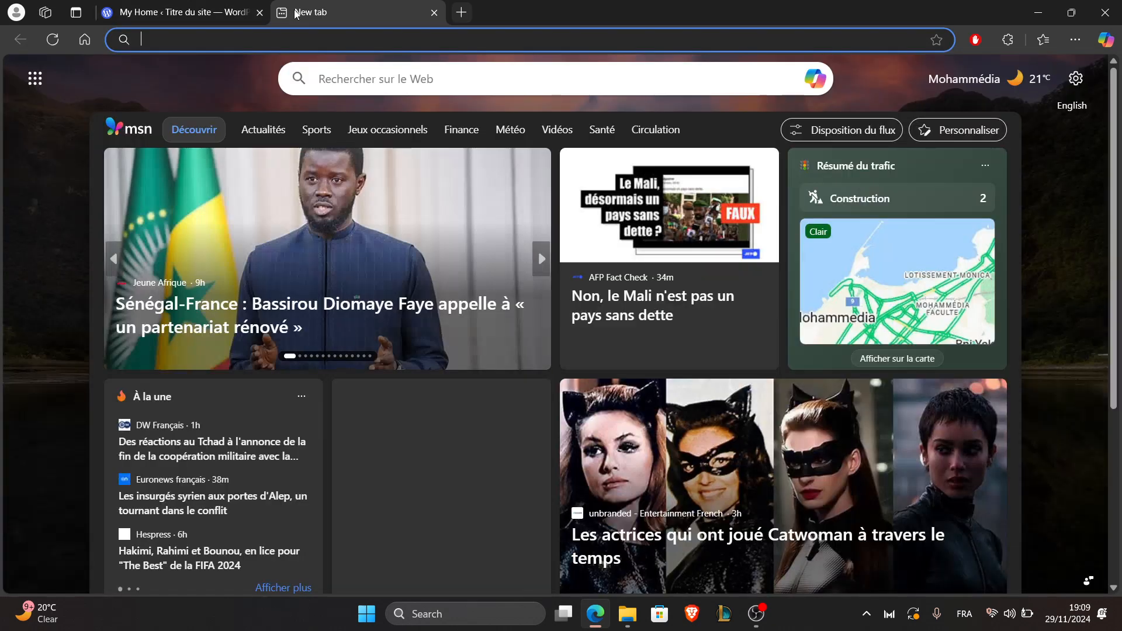
text(them)
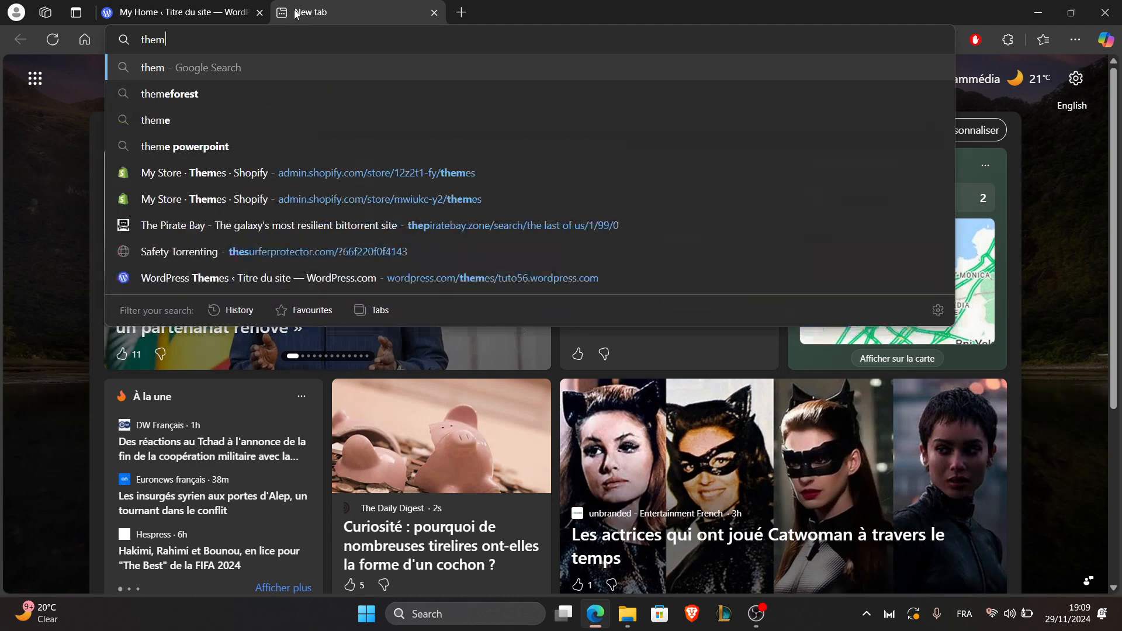
text(fr)
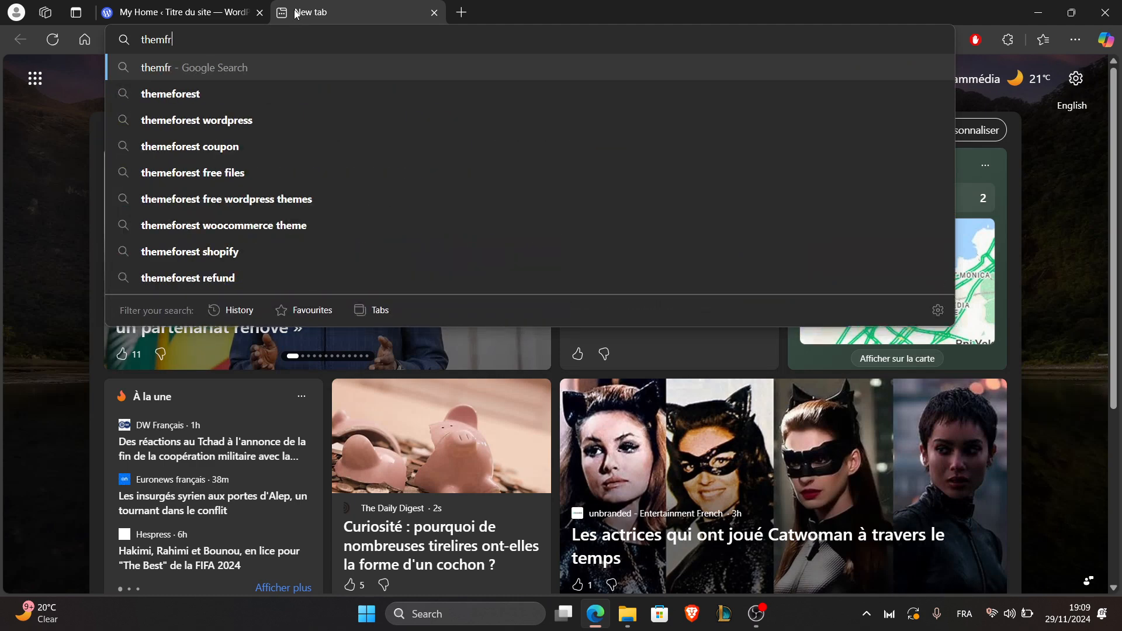
click(170, 94)
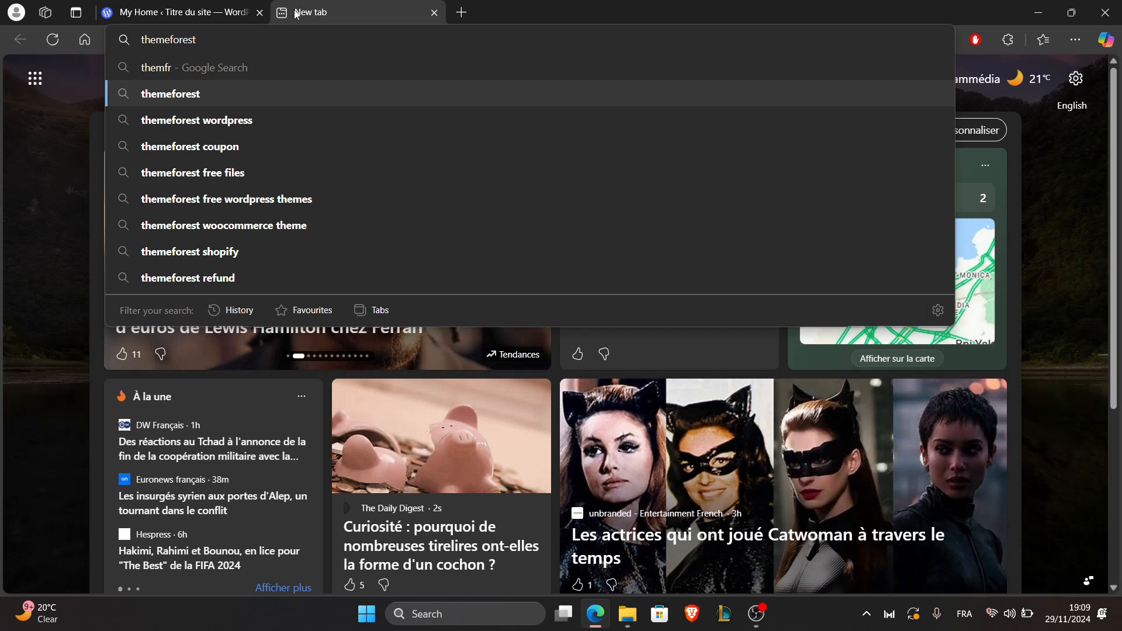
click(171, 93)
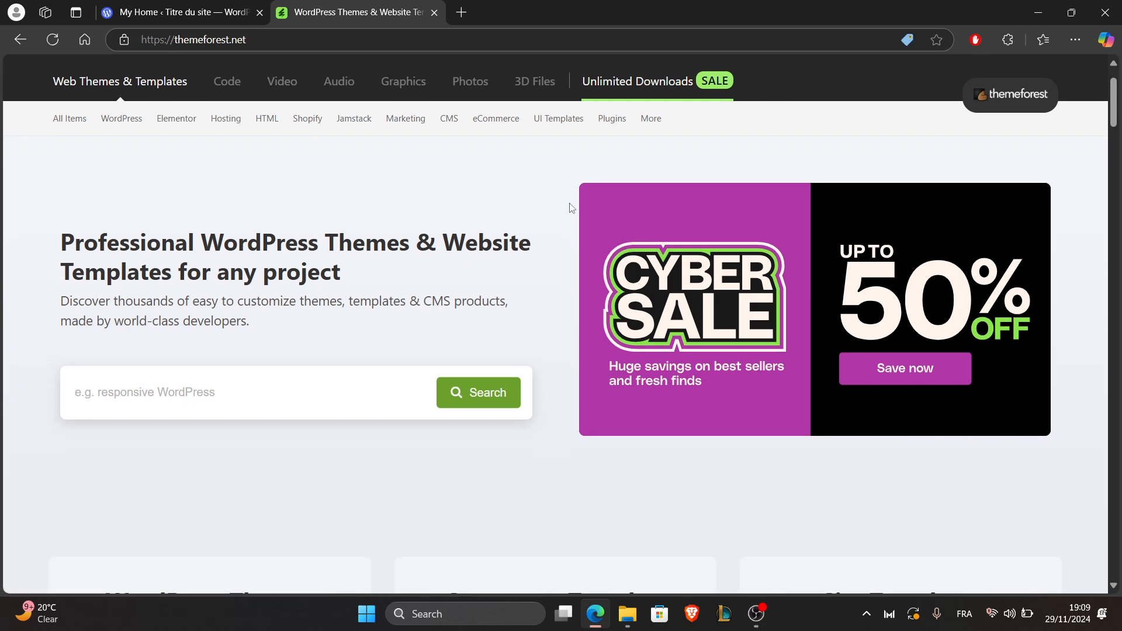
scroll(up, 3)
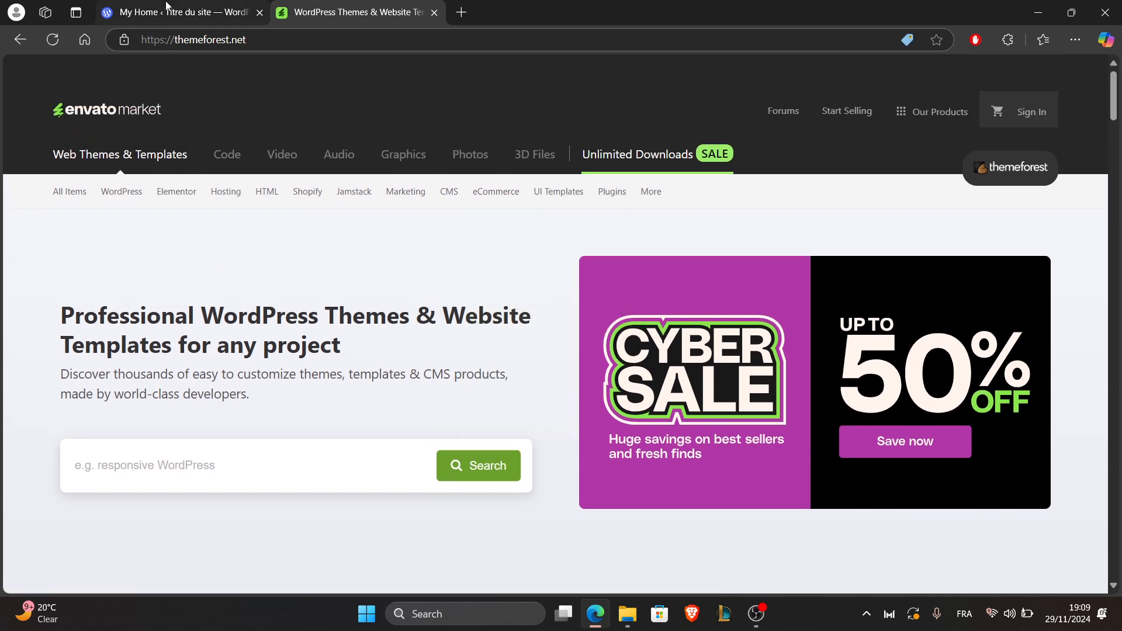
mouse_move(175, 12)
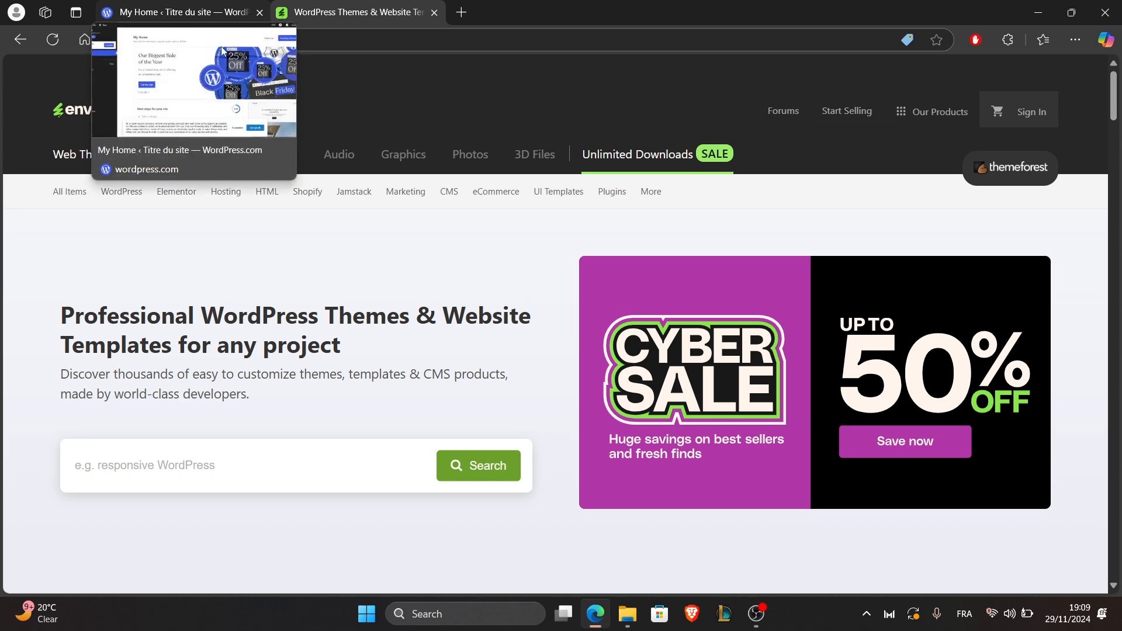
click(178, 13)
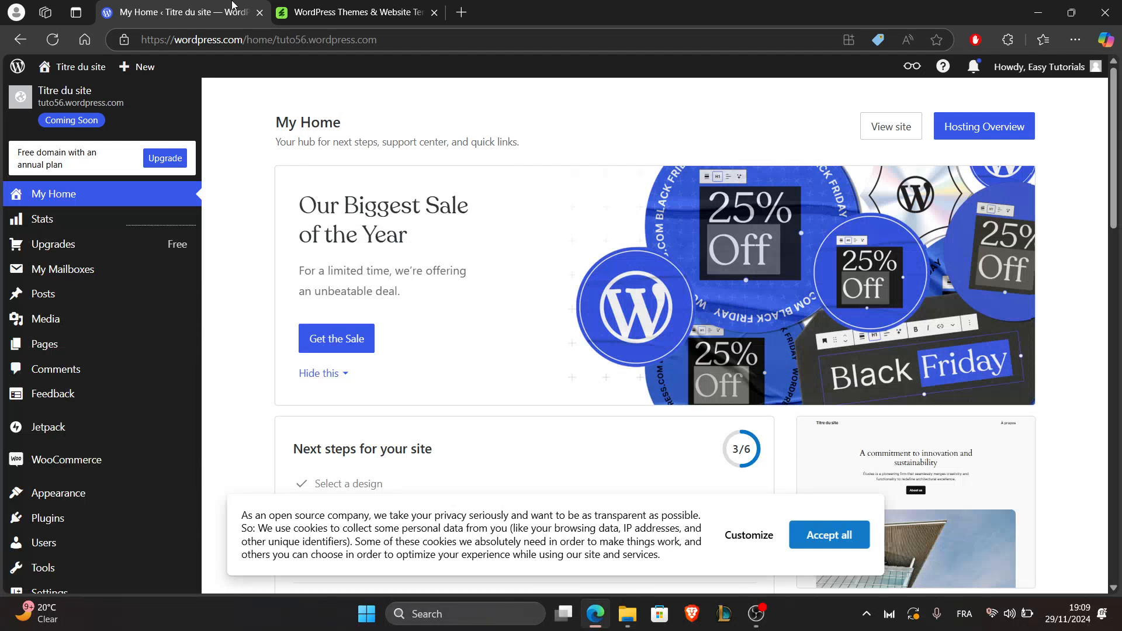
mouse_move(258, 112)
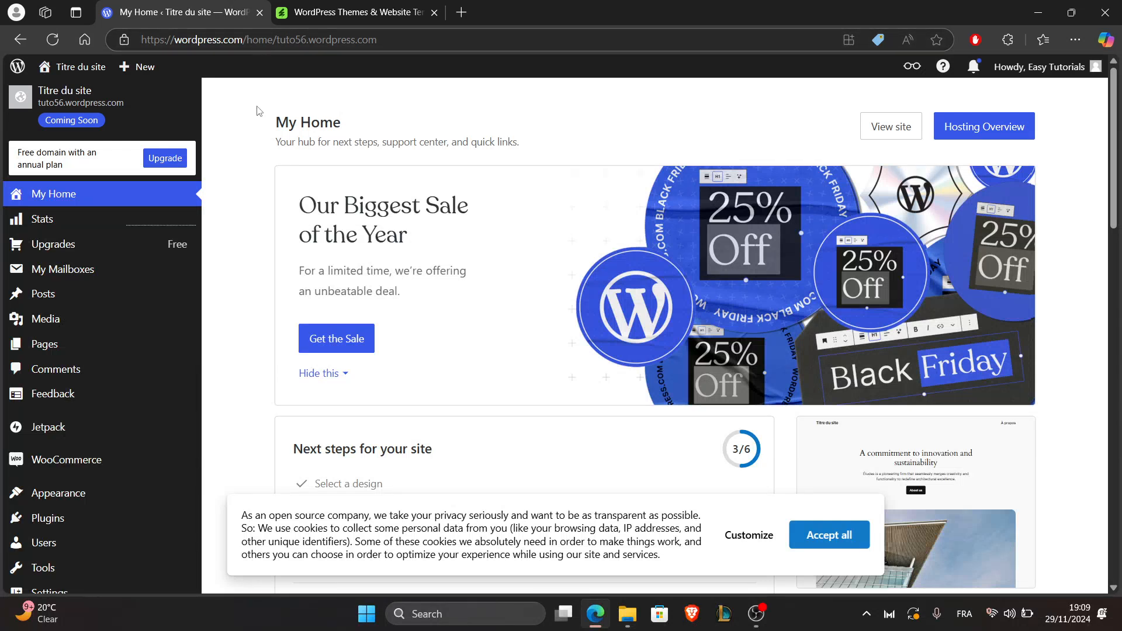
mouse_move(105, 82)
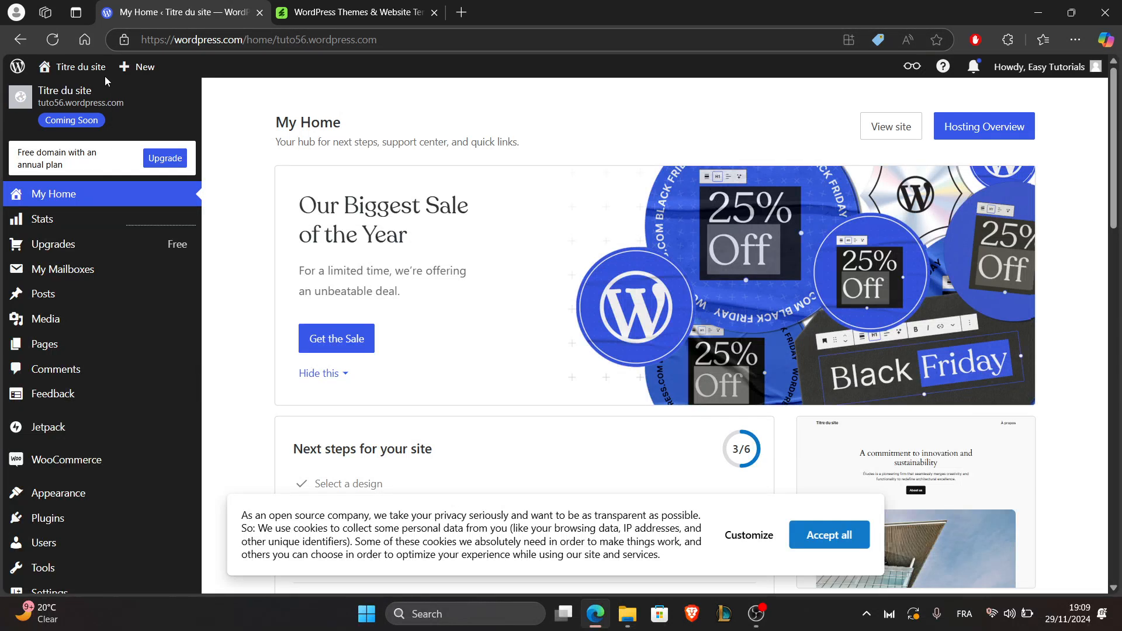
mouse_move(174, 68)
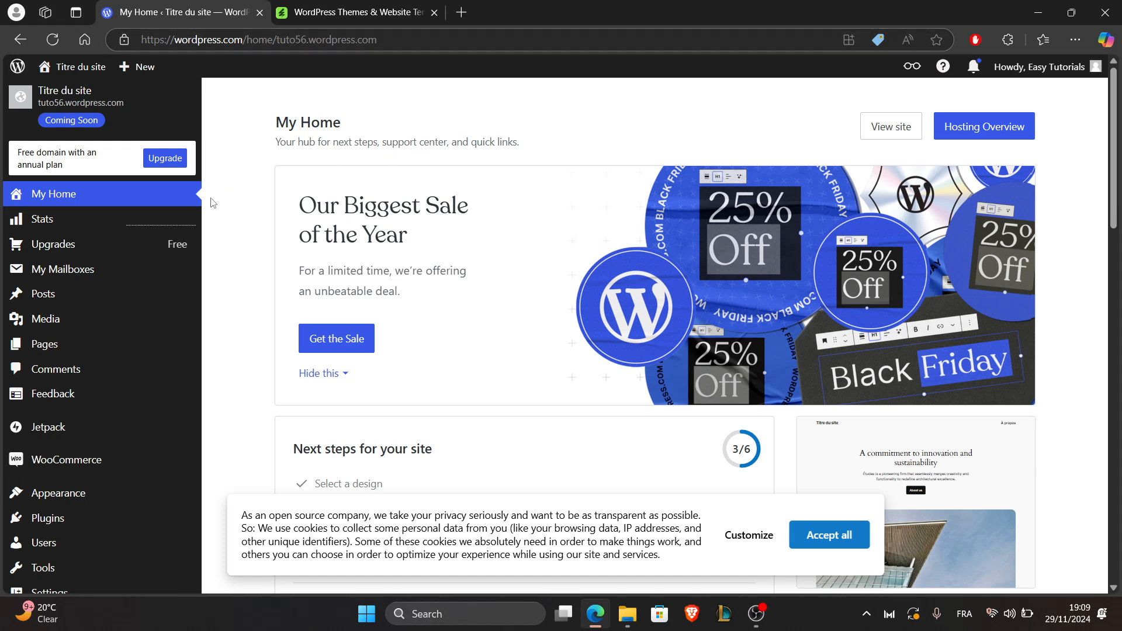
mouse_move(194, 194)
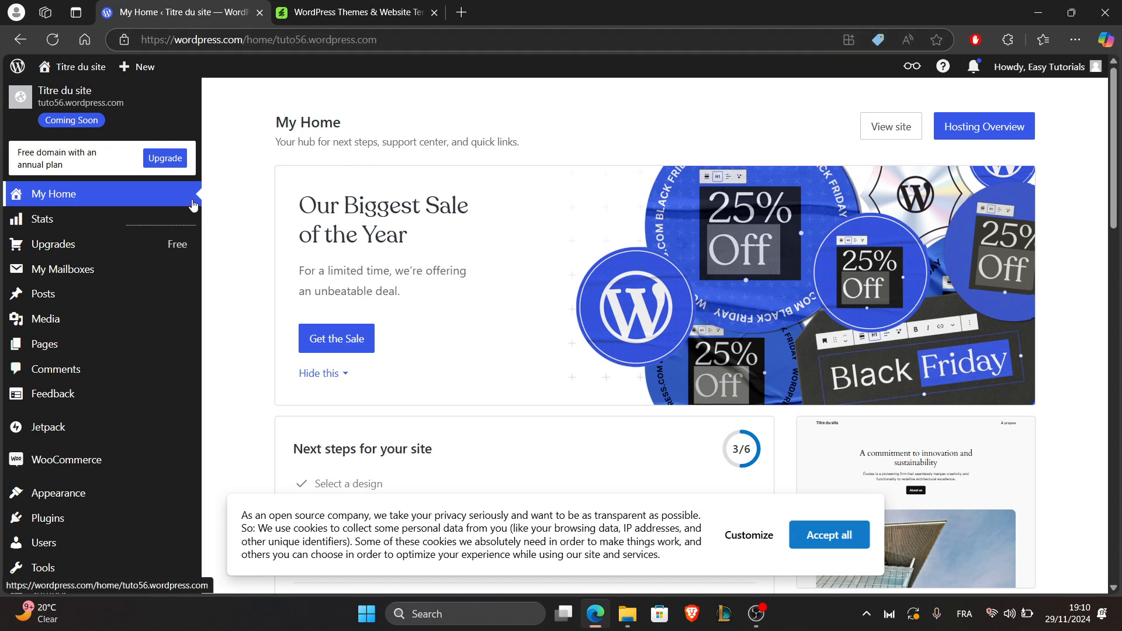
mouse_move(132, 252)
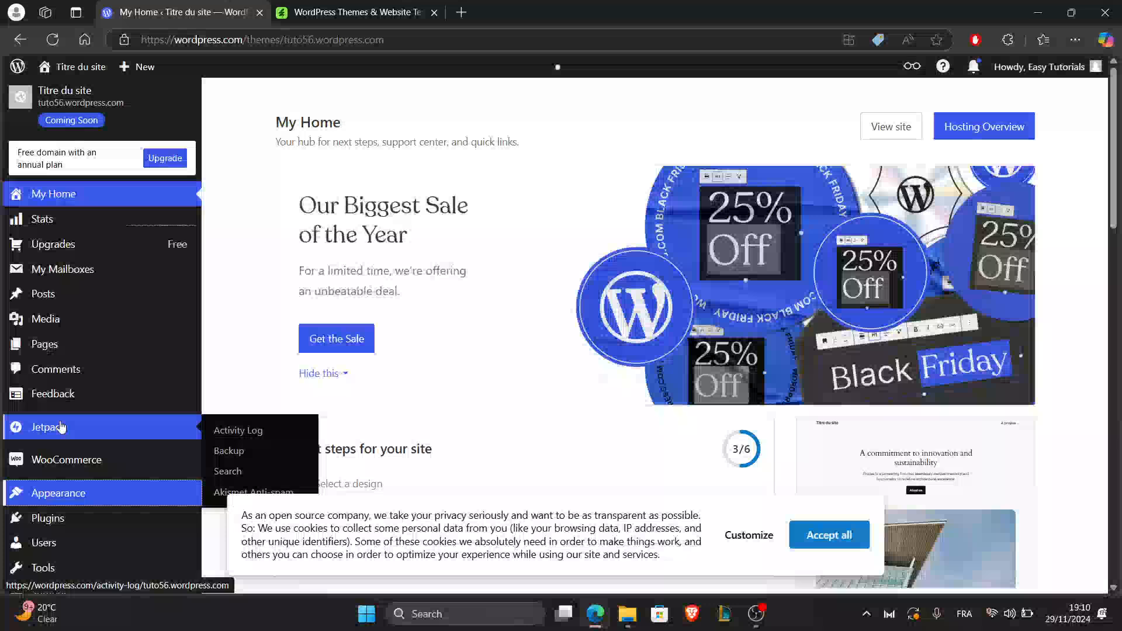
Go to Appearance > Themes in the site's left sidebar.
click(58, 492)
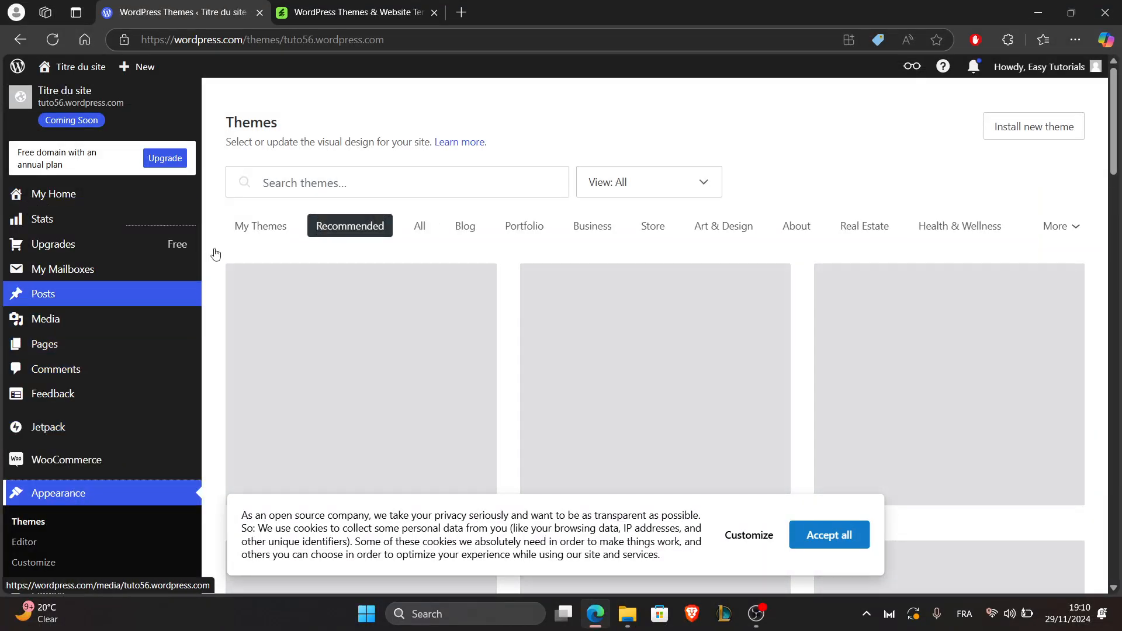
scroll(down, 3)
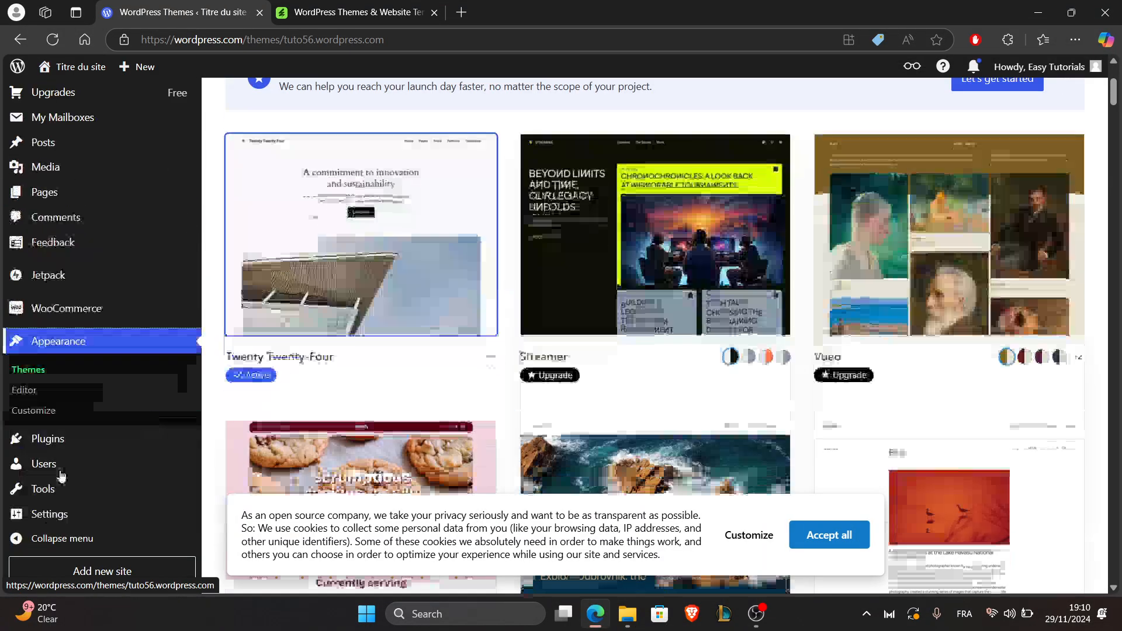
scroll(up, 3)
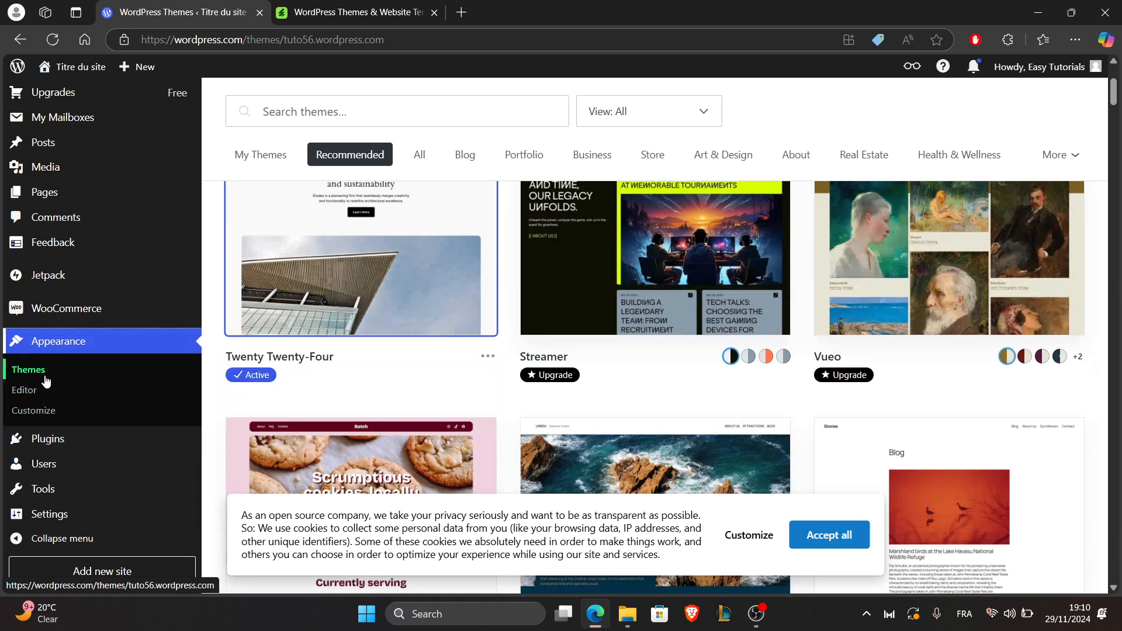
scroll(up, 3)
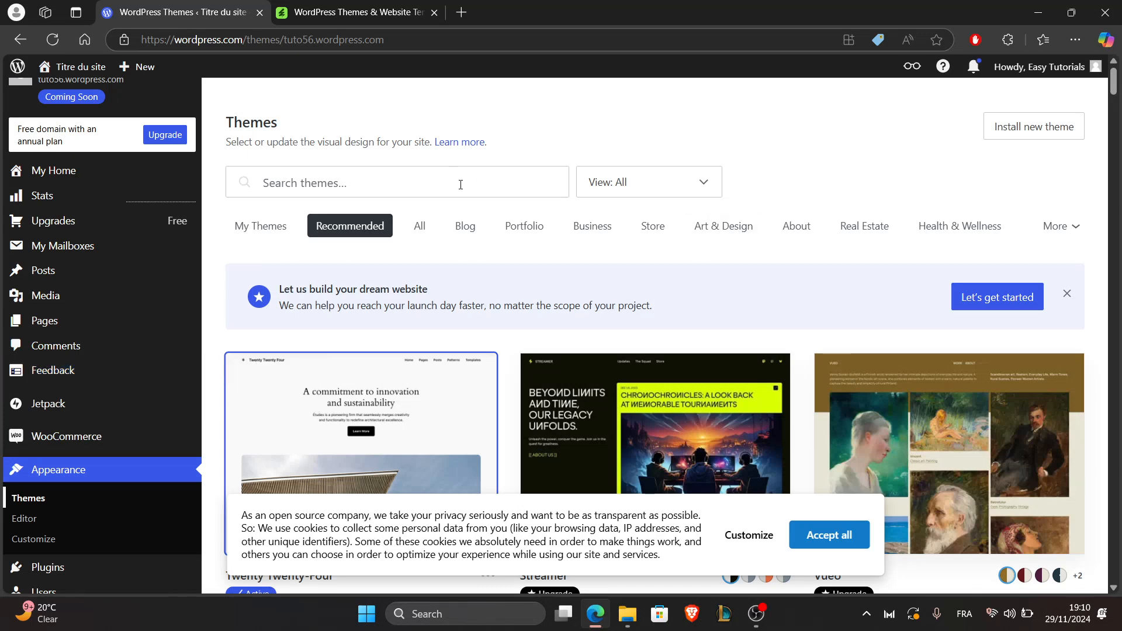
mouse_move(1033, 135)
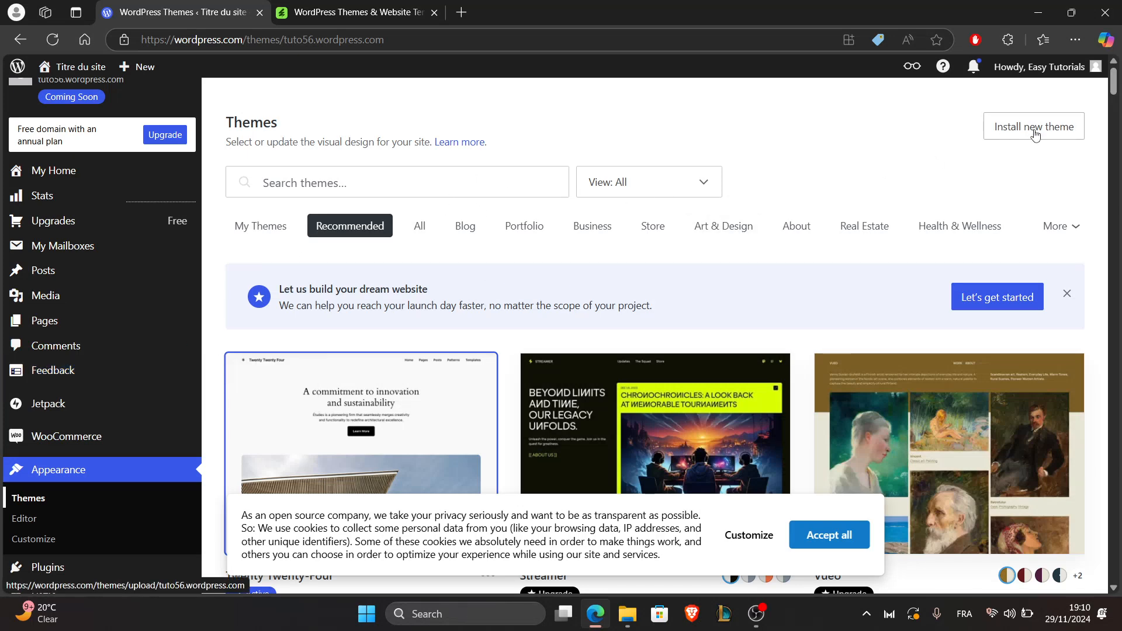
click(1033, 126)
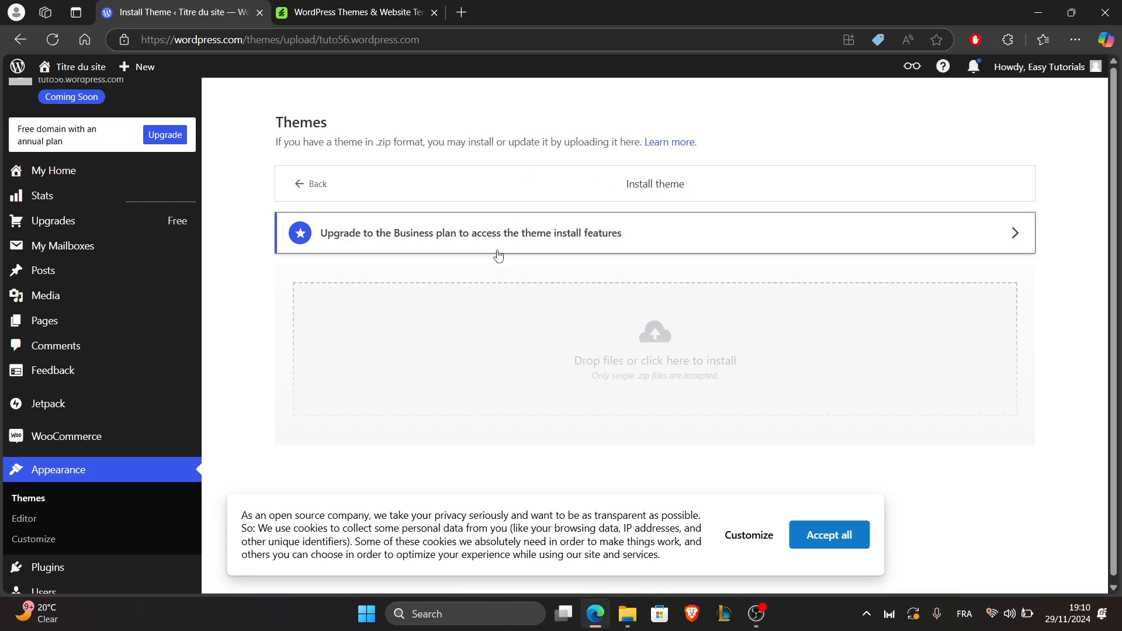
mouse_move(433, 283)
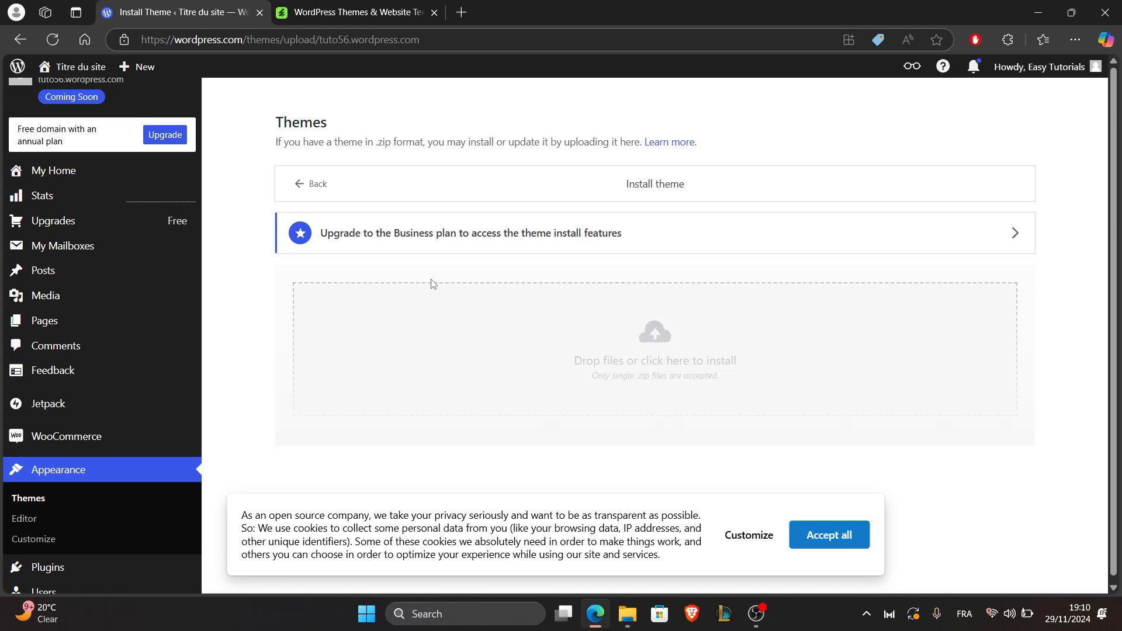
mouse_move(523, 345)
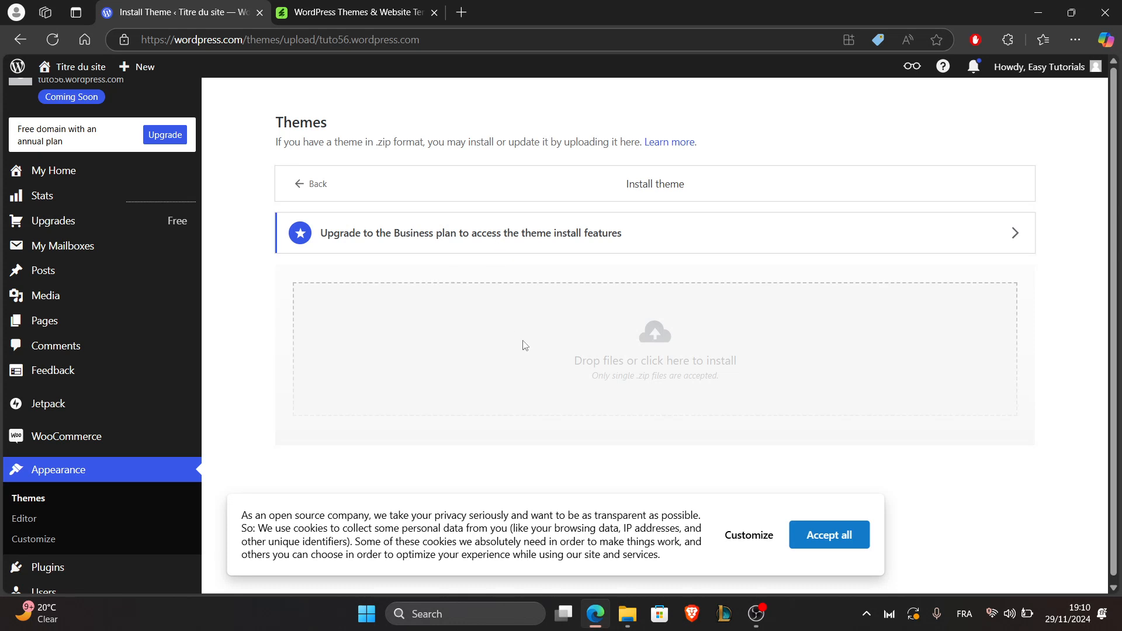
click(356, 12)
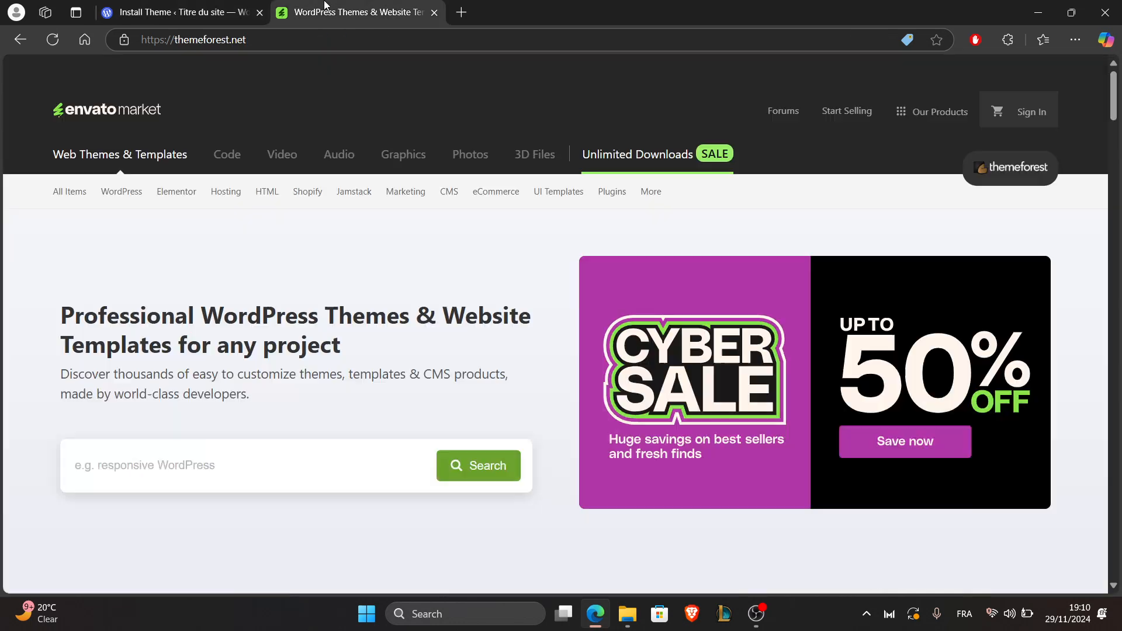
click(180, 13)
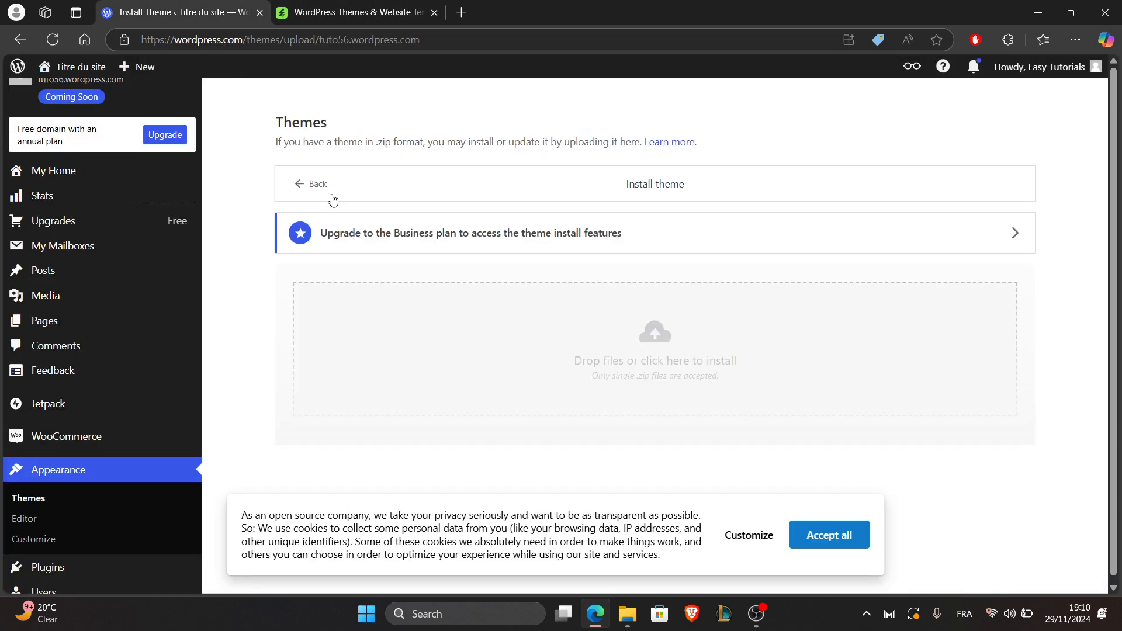
mouse_move(508, 282)
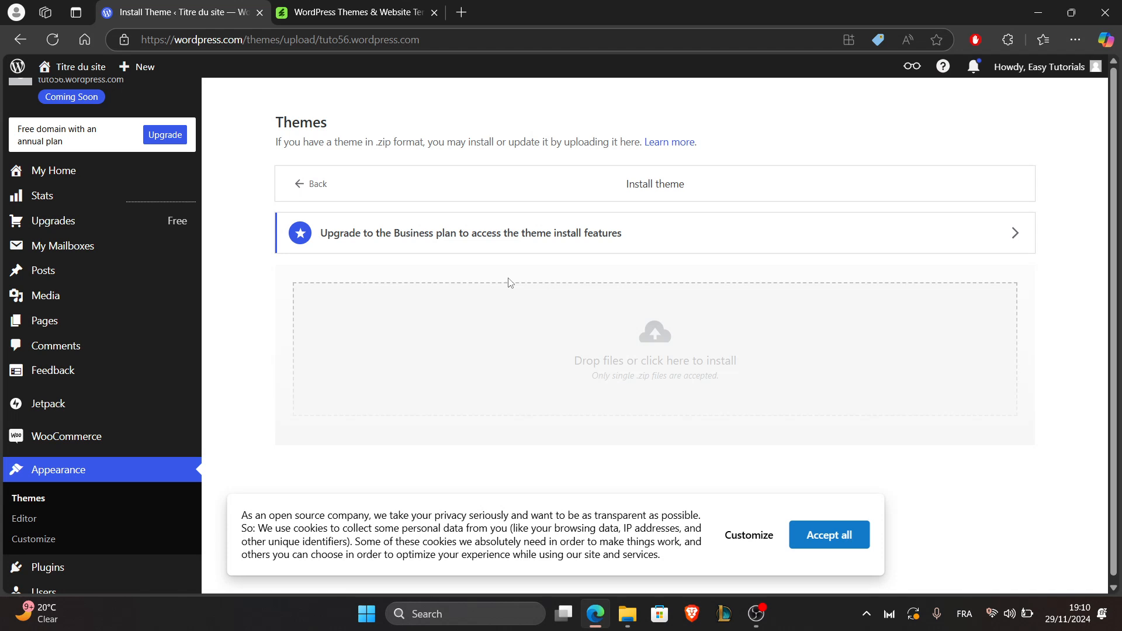
scroll(down, 3)
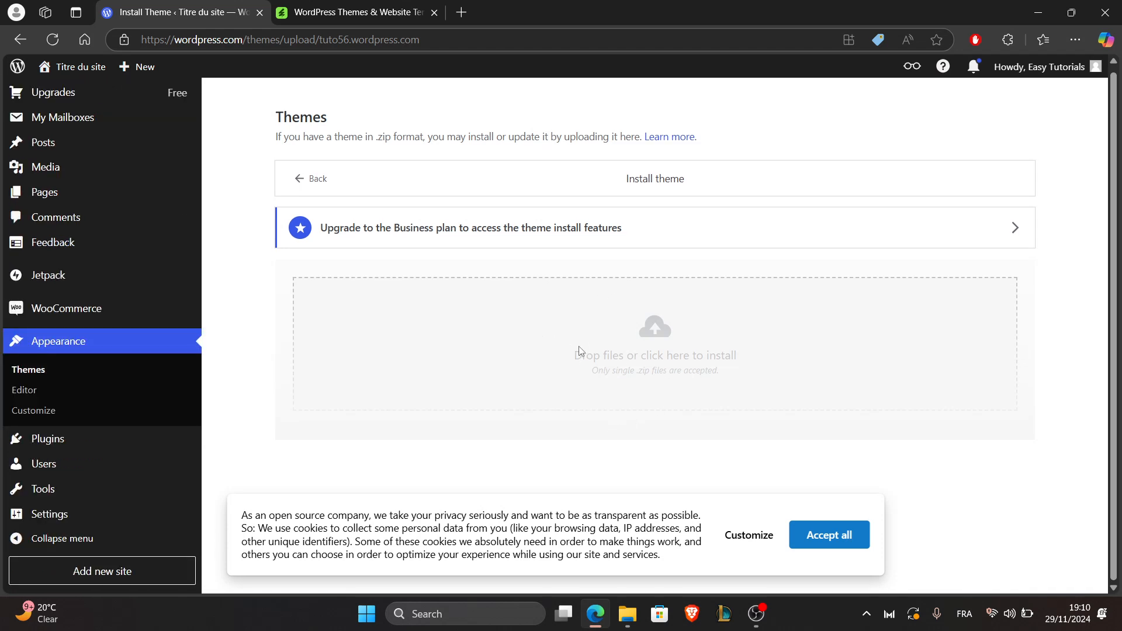
mouse_move(551, 297)
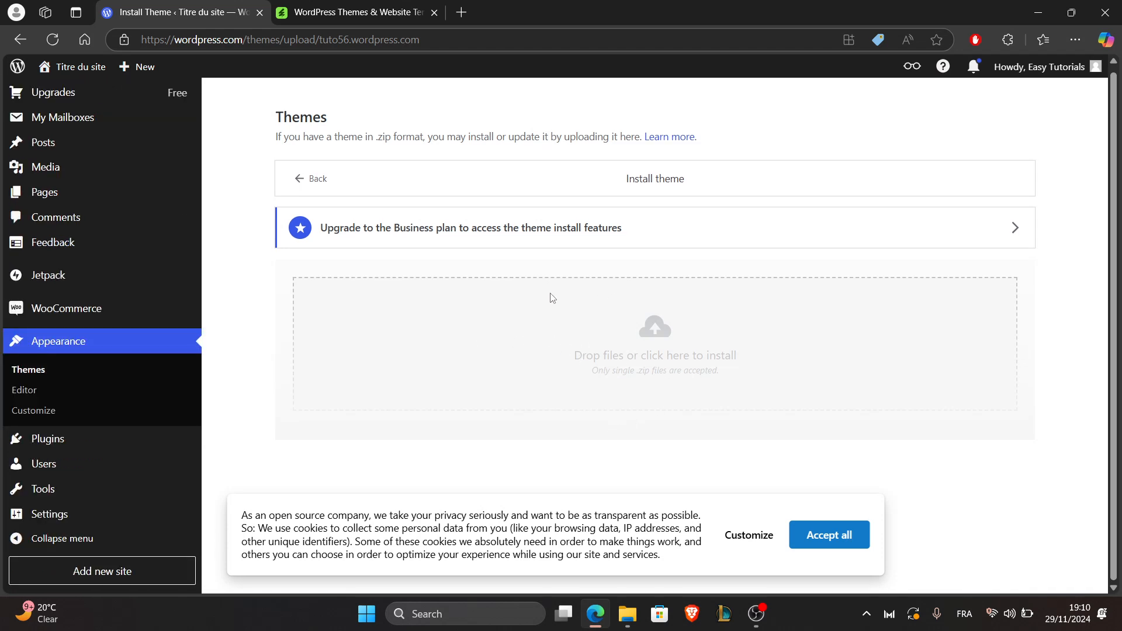
mouse_move(278, 264)
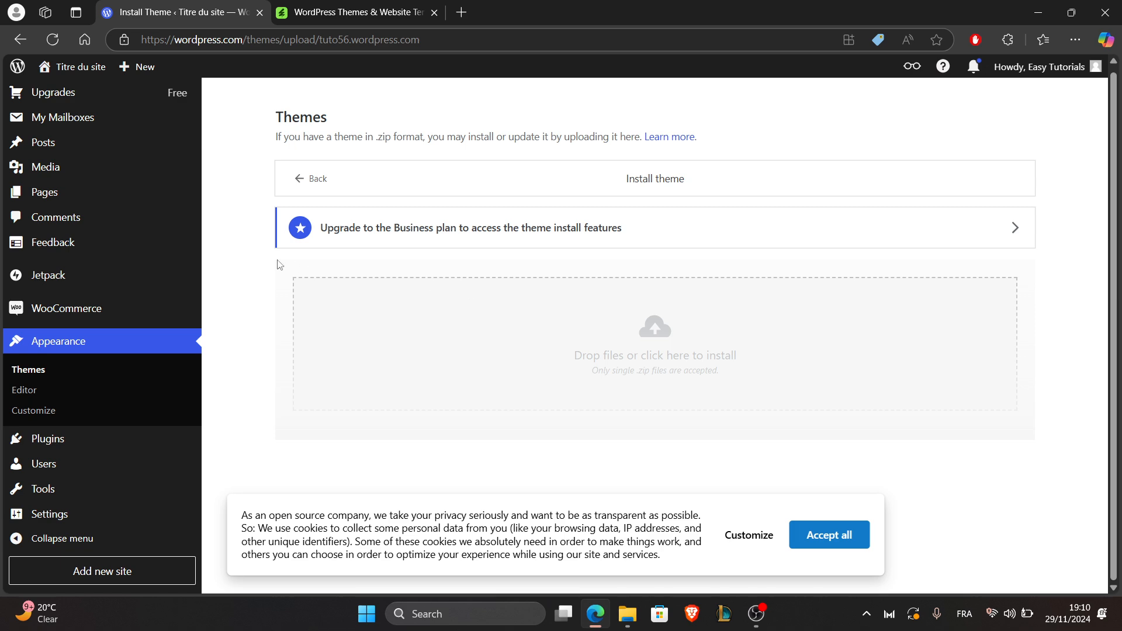
mouse_move(237, 279)
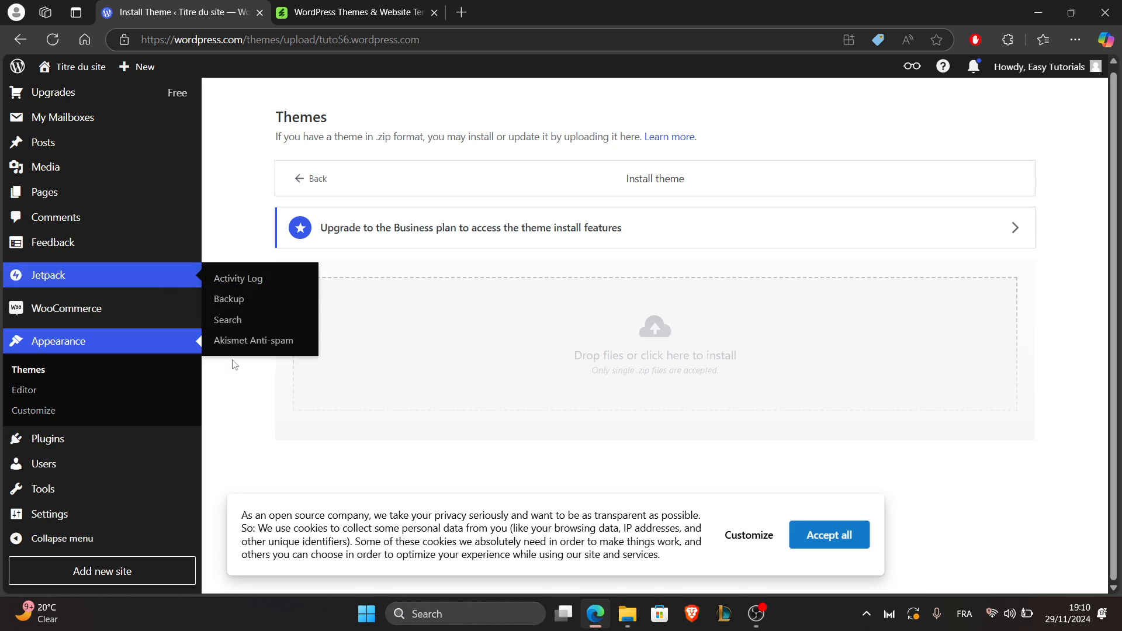
mouse_move(85, 272)
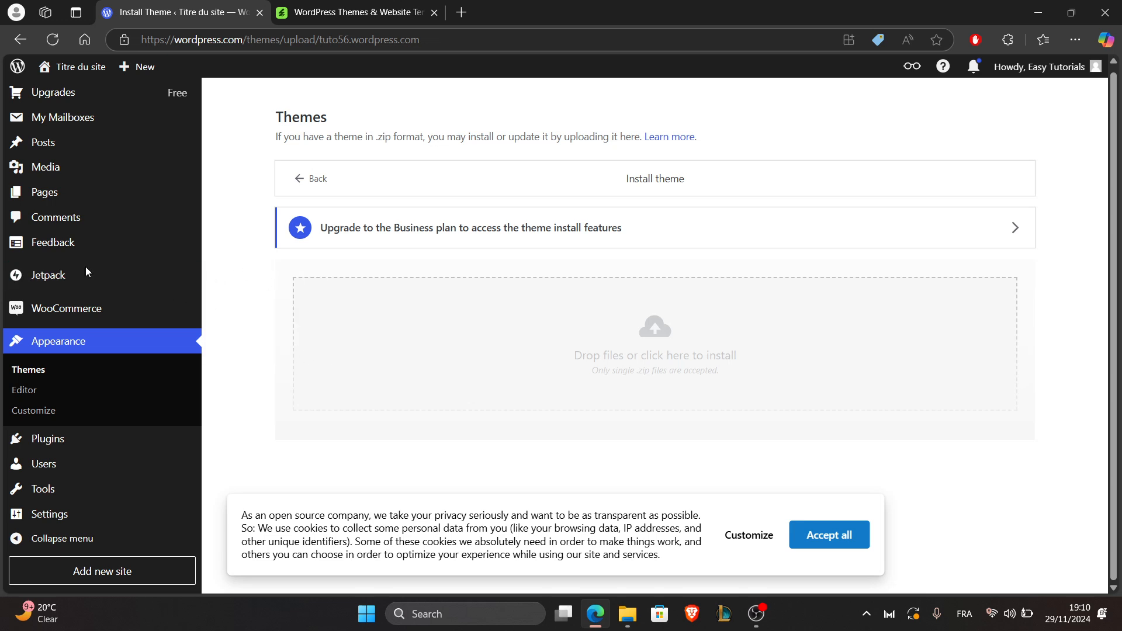
mouse_move(29, 369)
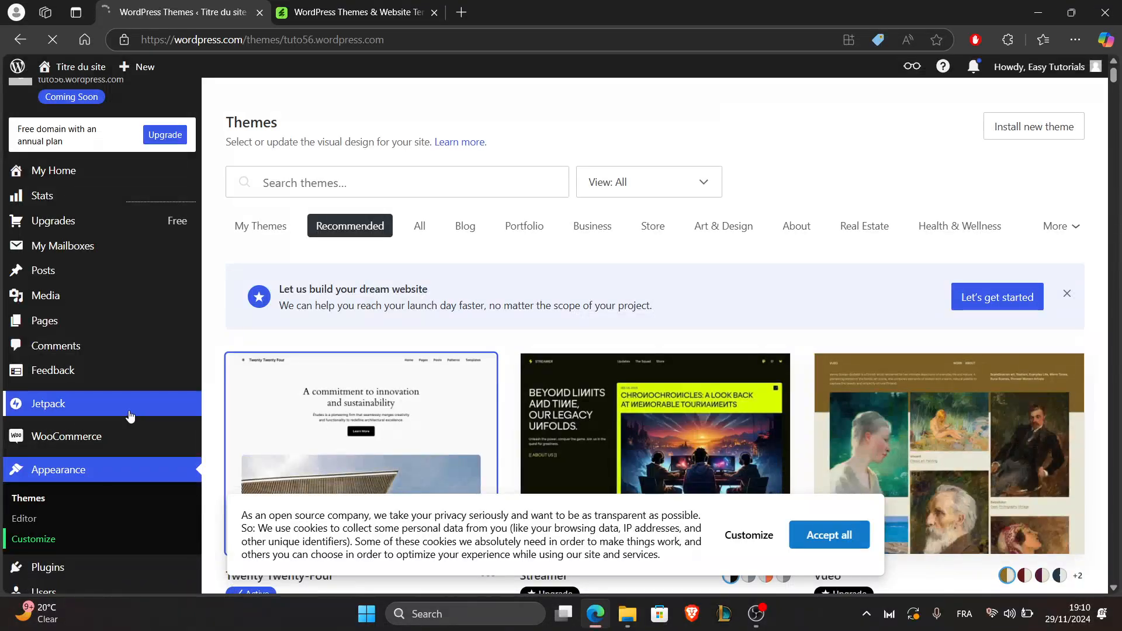
Launch Appearance > Customize to edit the Twenty Twenty-Four theme.
click(32, 538)
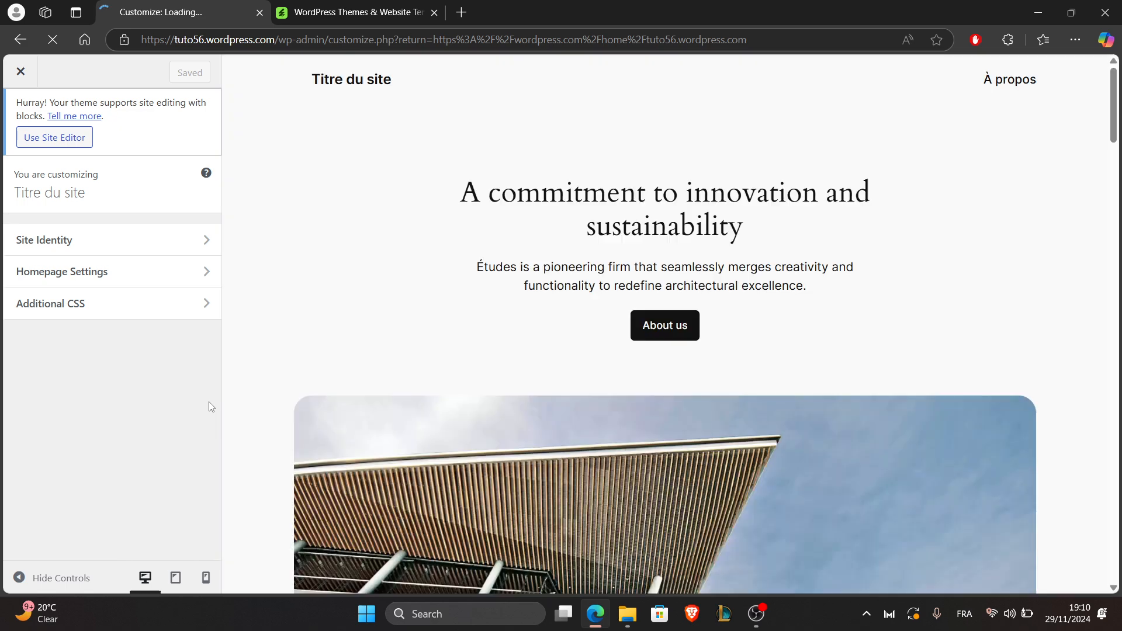
mouse_move(98, 382)
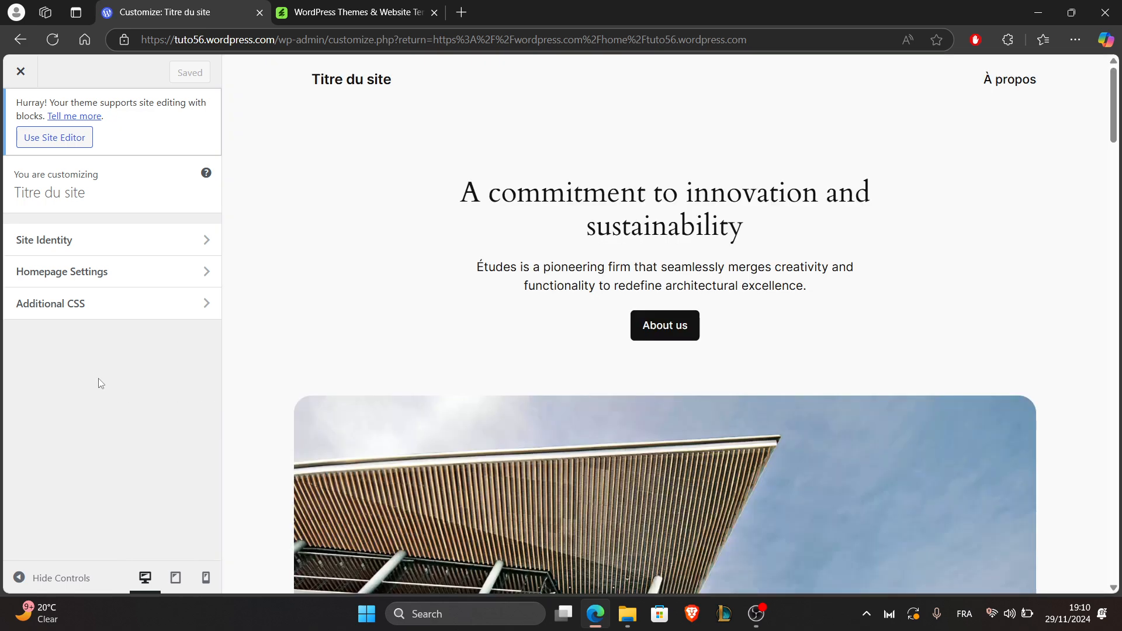